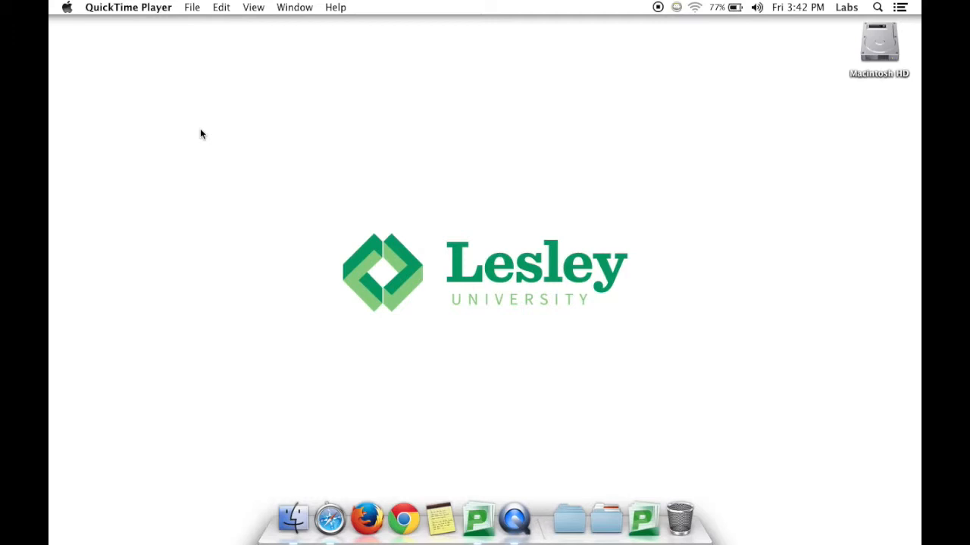
mouse_move(694, 8)
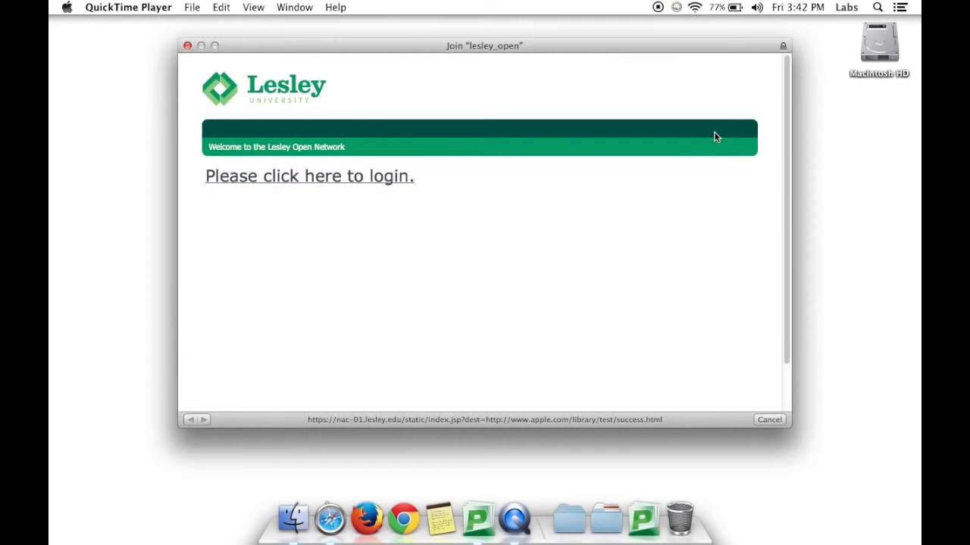
mouse_move(706, 121)
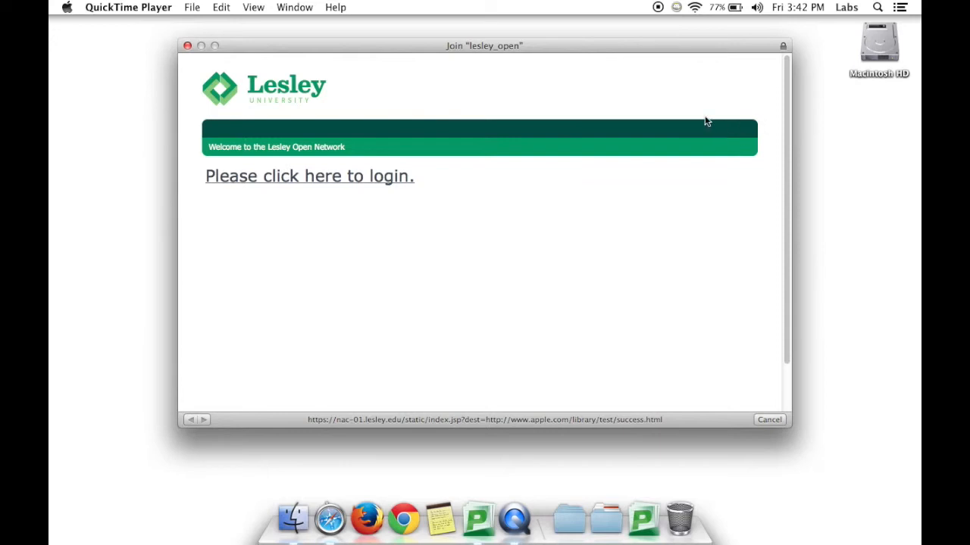
Step: Start a Guest Login registration with sponsor e-mail 'douglas'
left_click(309, 176)
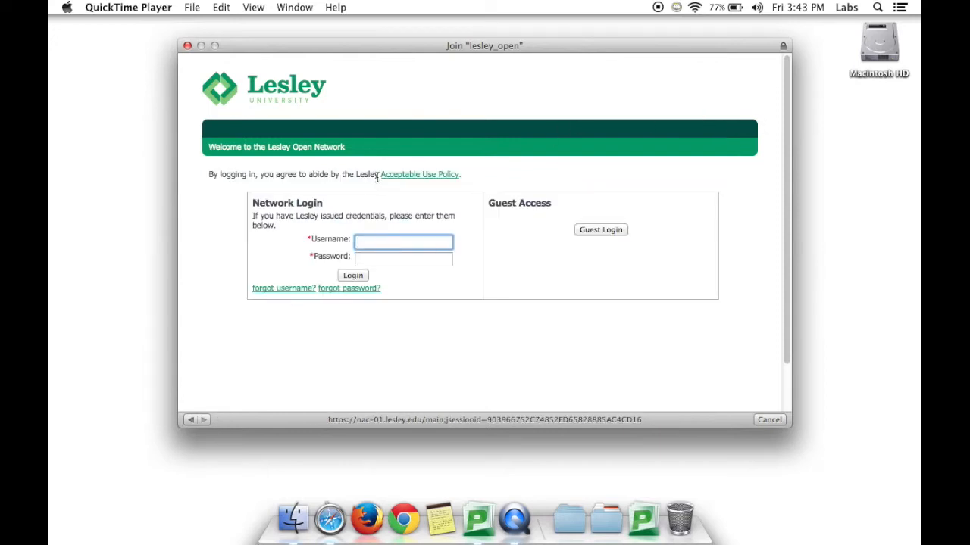
left_click(600, 231)
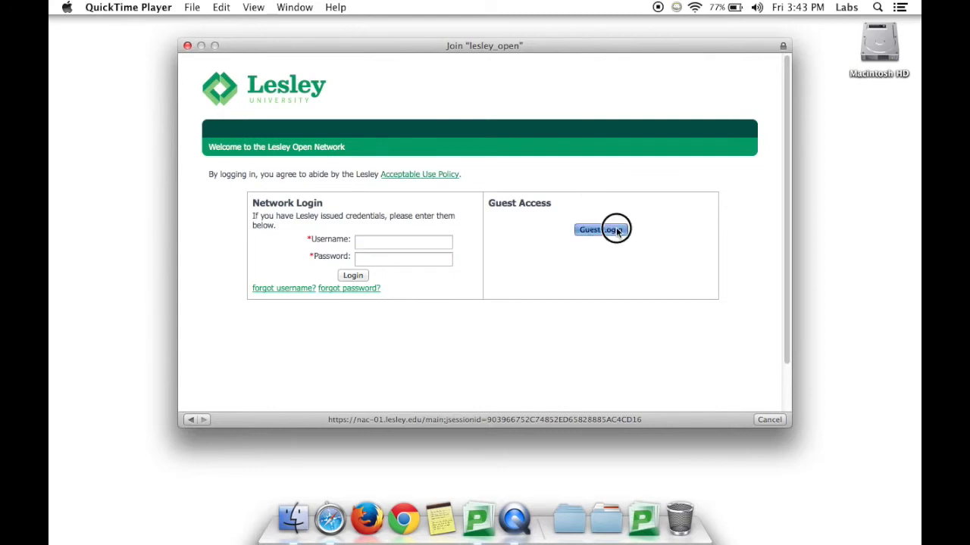
left_click(598, 230)
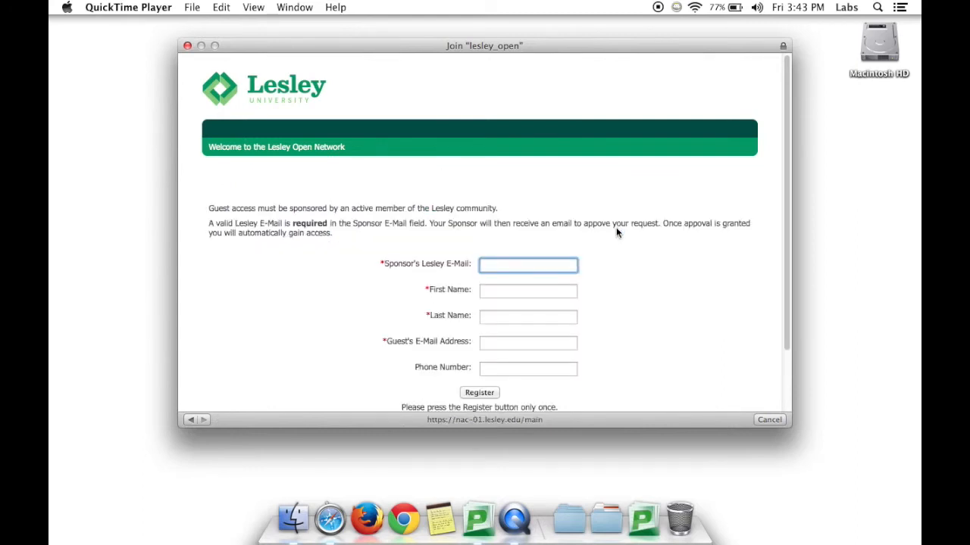
type("douglas")
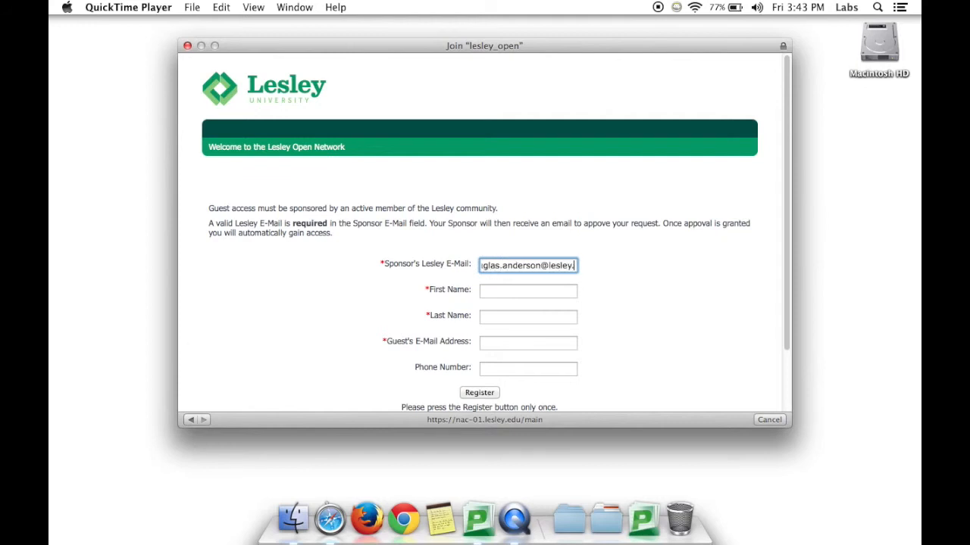
left_click(527, 291)
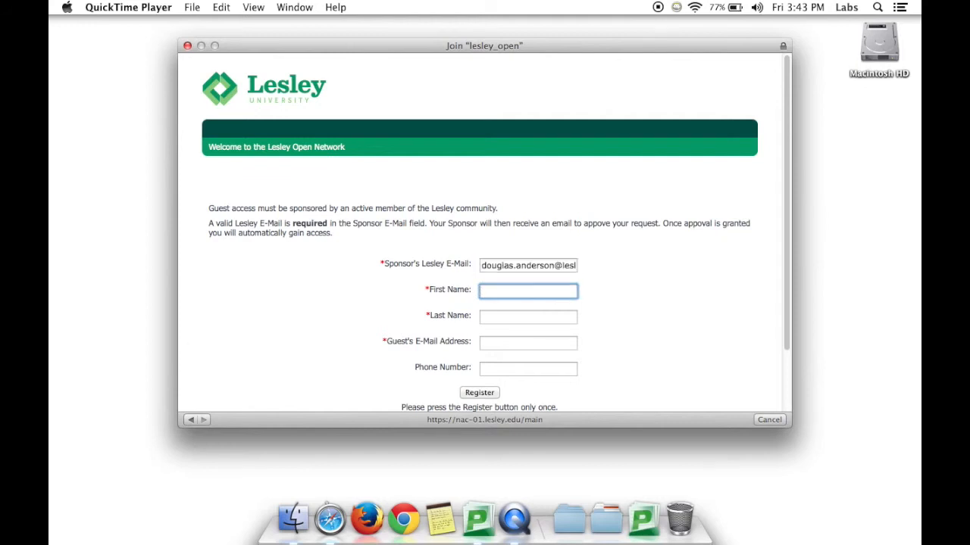
type("L")
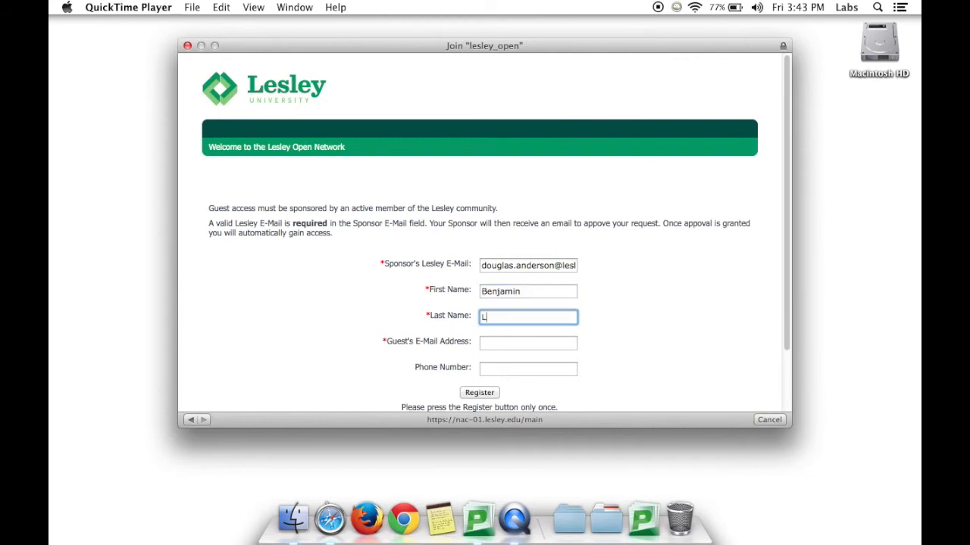
type("inus")
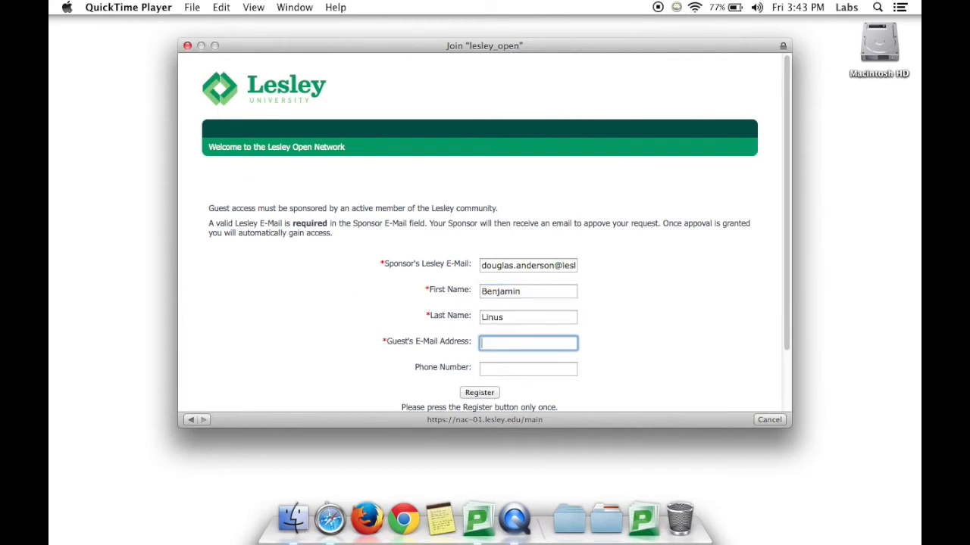
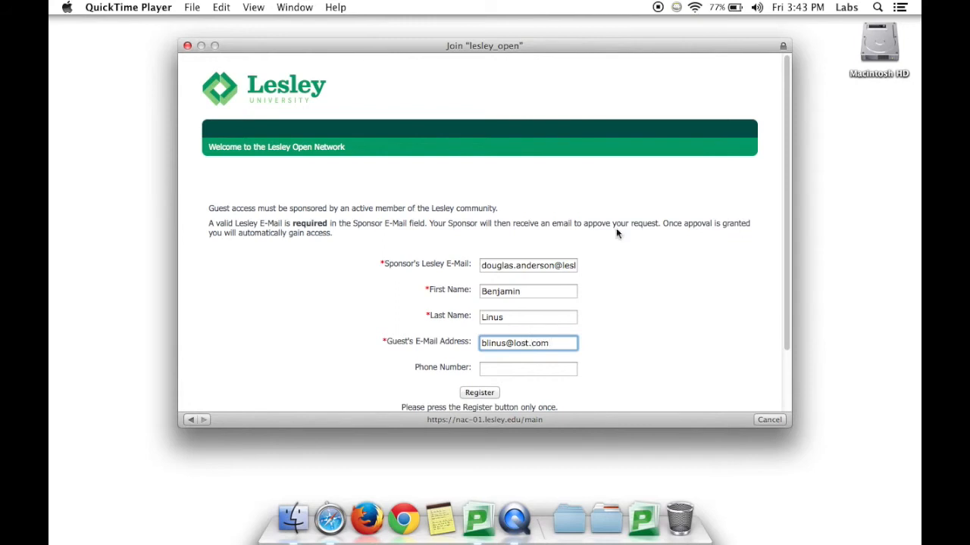
left_click(479, 392)
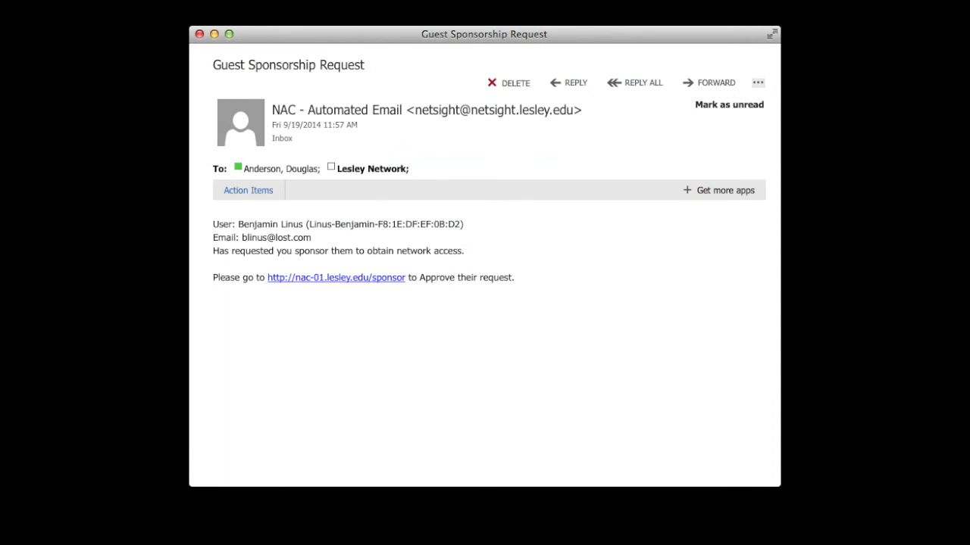
Step: Follow the sponsorship e-mail link and log in to the administration portal
left_click(336, 278)
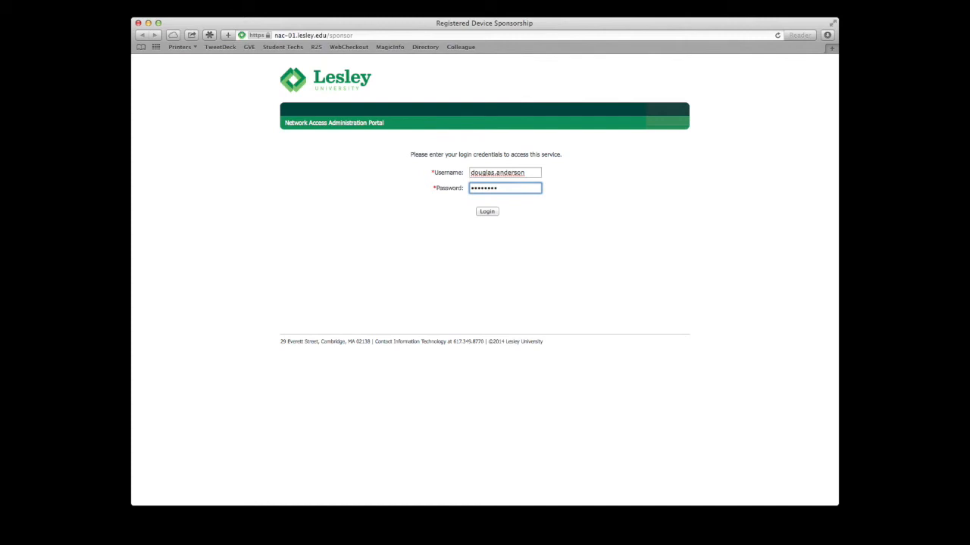
left_click(488, 212)
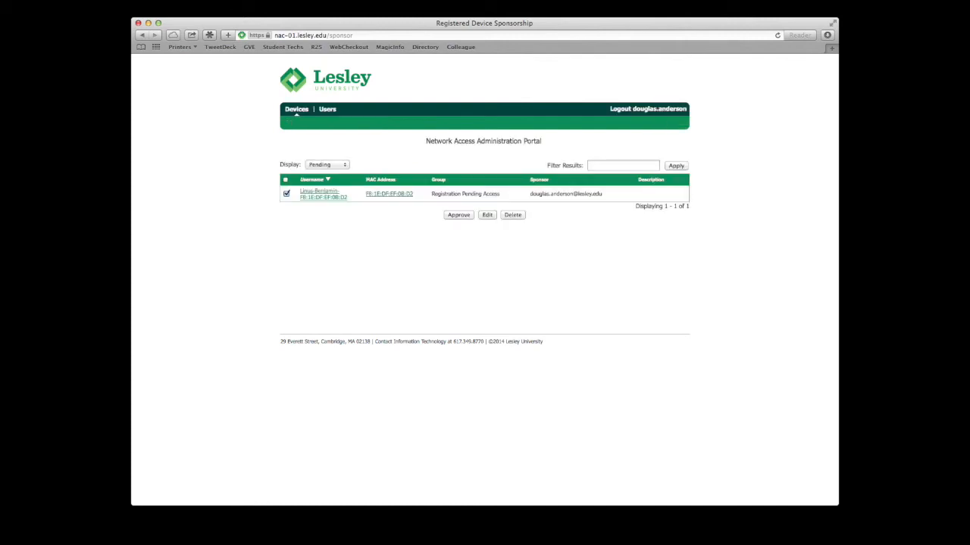